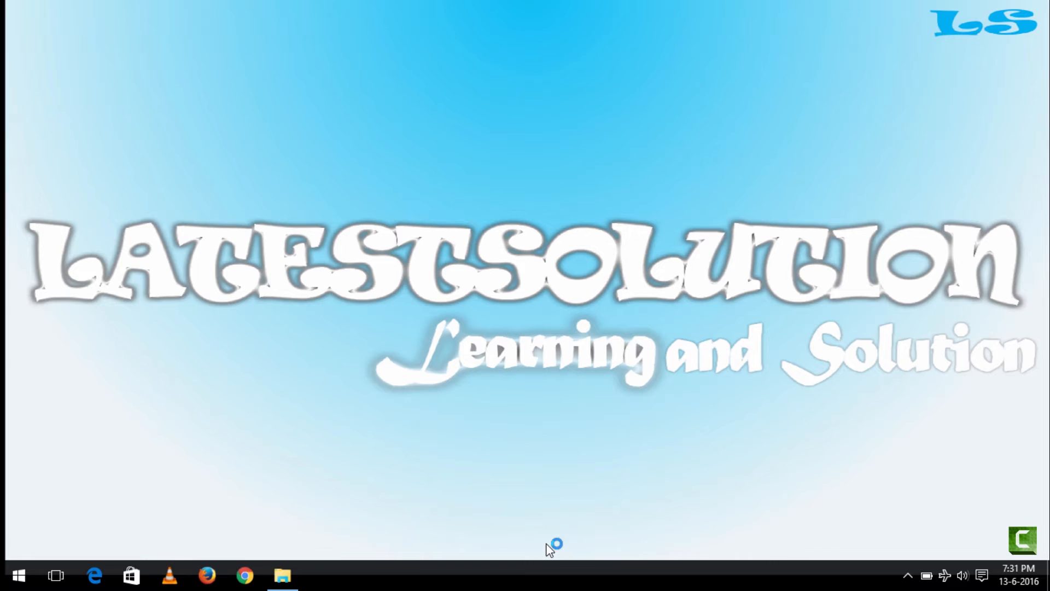
pyautogui.moveTo(753, 374)
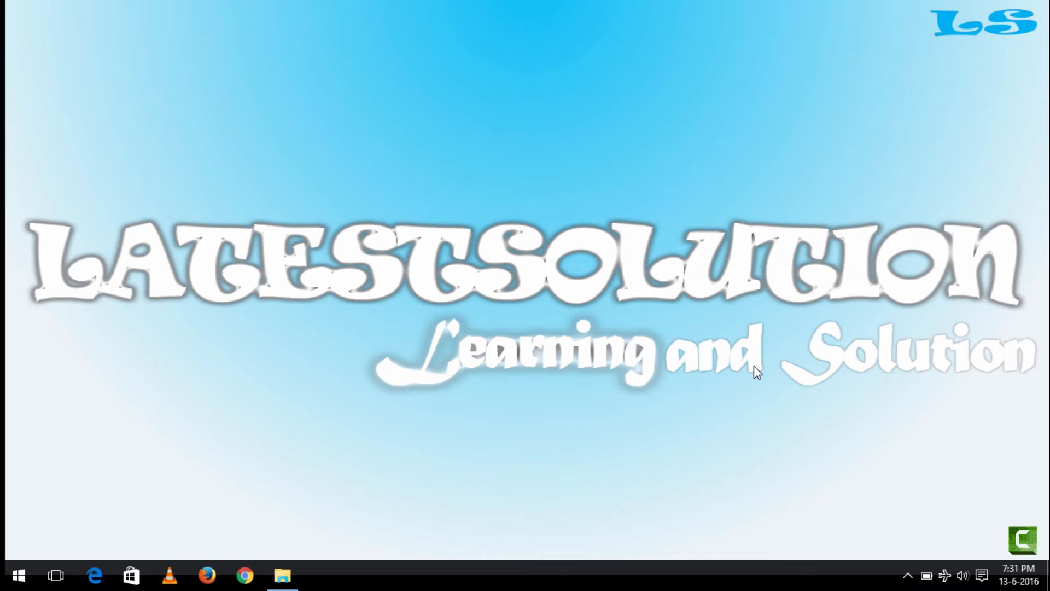
# Launch VLC media player from the taskbar
pyautogui.click(167, 575)
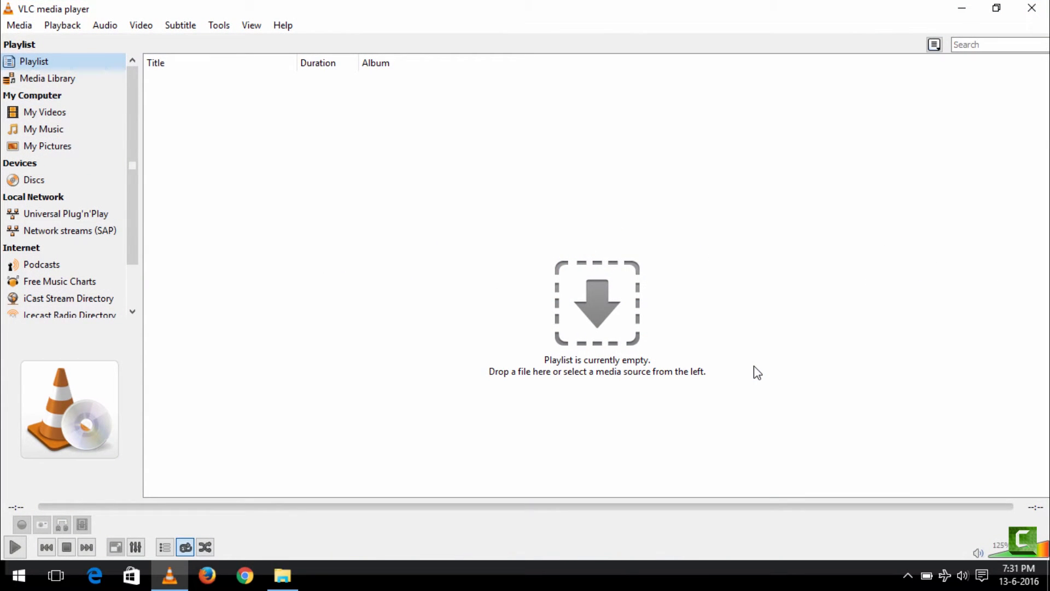
pyautogui.moveTo(545, 233)
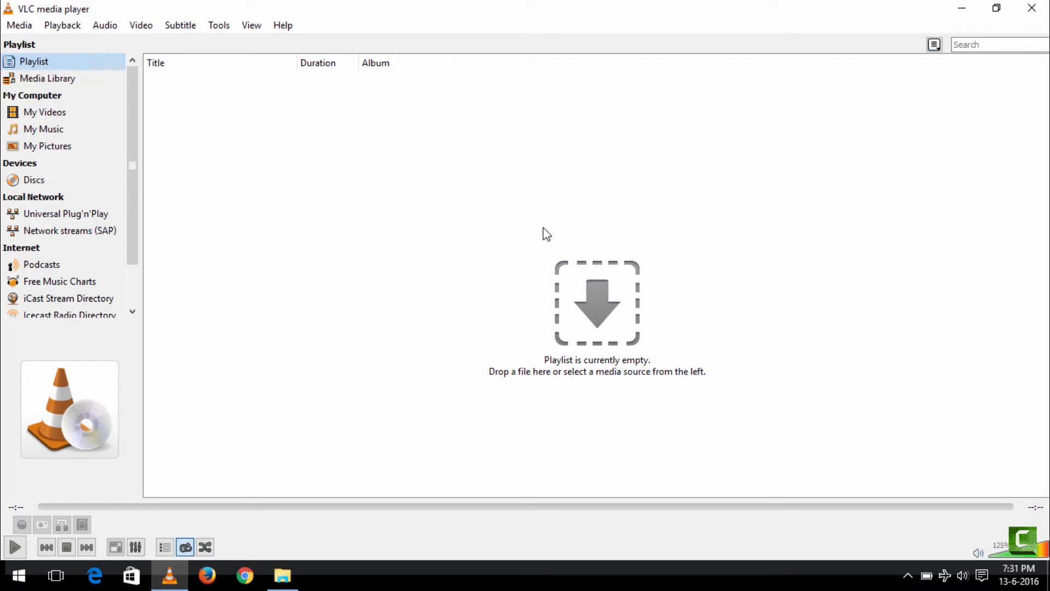
pyautogui.moveTo(306, 89)
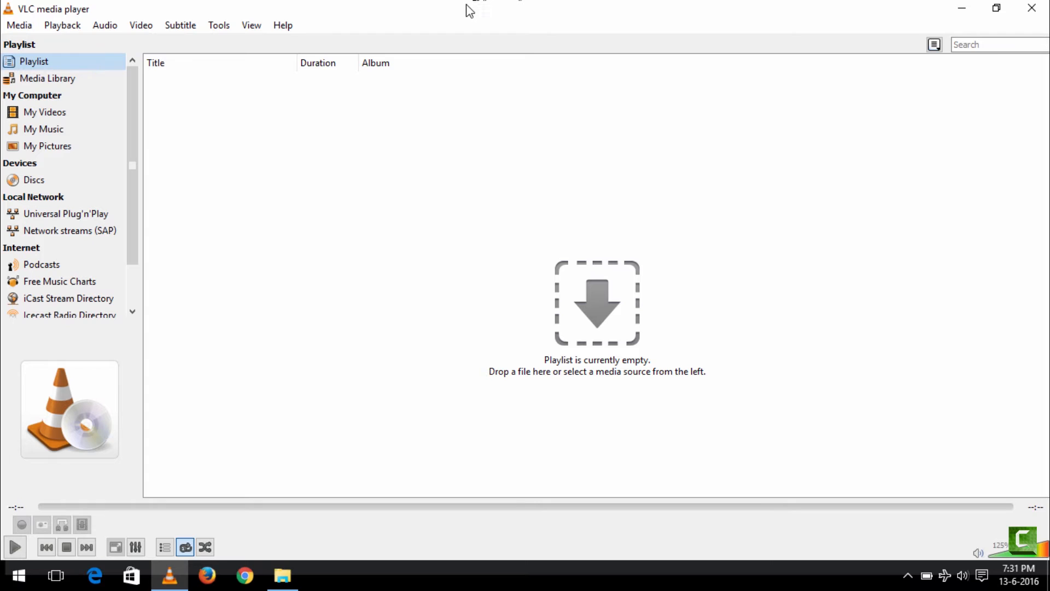
# Bring up Preferences from the Tools menu
pyautogui.click(218, 24)
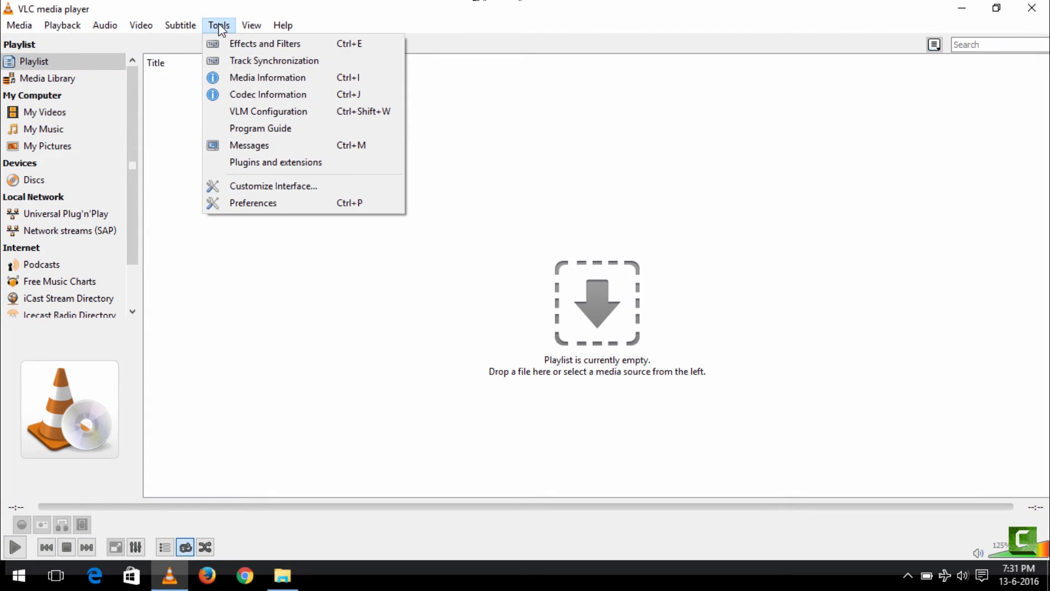
pyautogui.moveTo(269, 211)
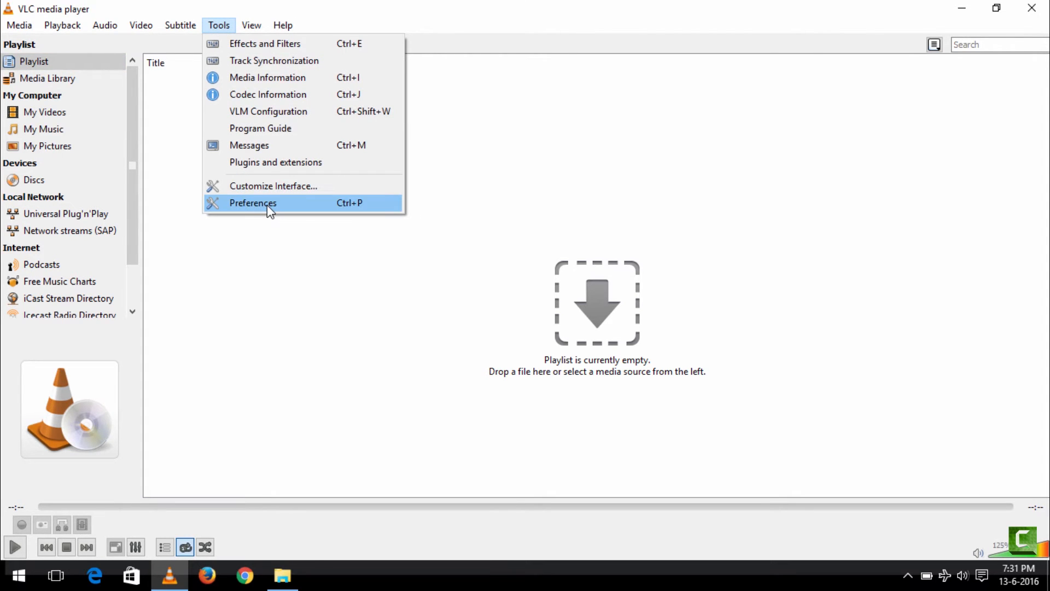
pyautogui.click(252, 203)
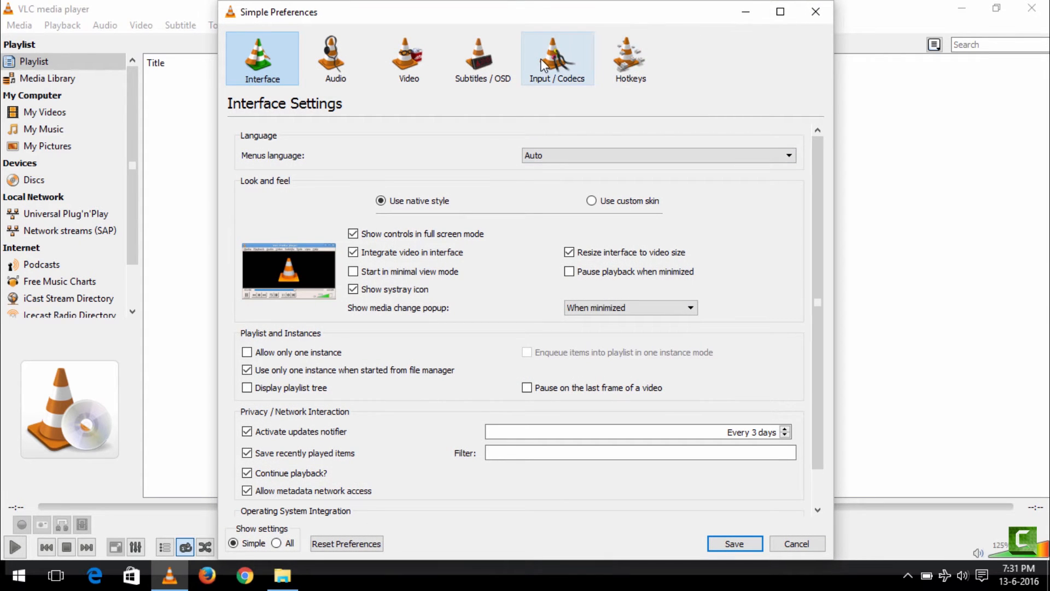
pyautogui.moveTo(549, 65)
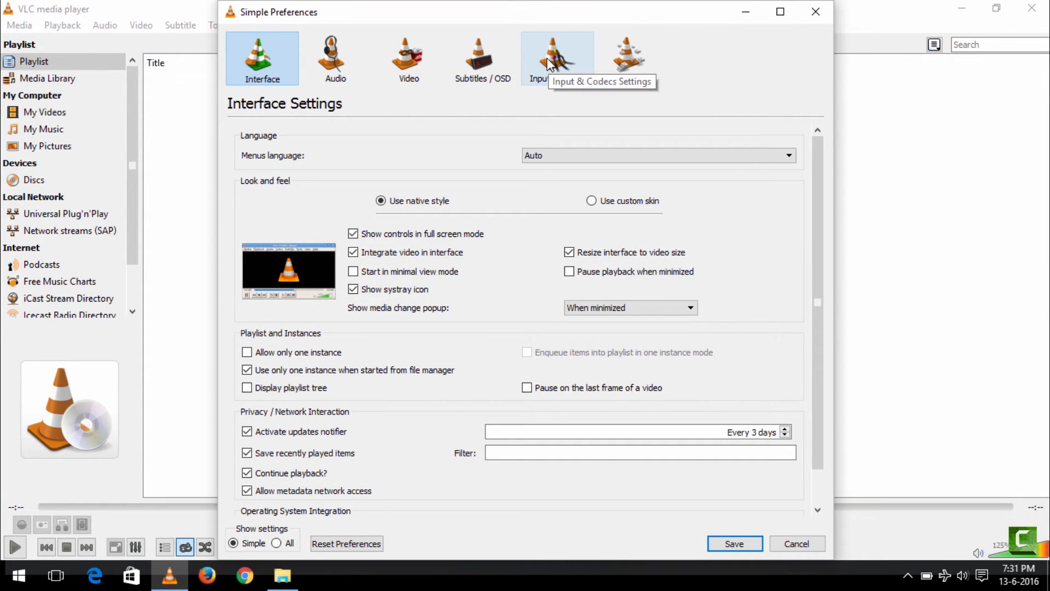
# Under Input / Codecs, set 'Damaged or incomplete AVI file' to Always fix and save
pyautogui.click(556, 57)
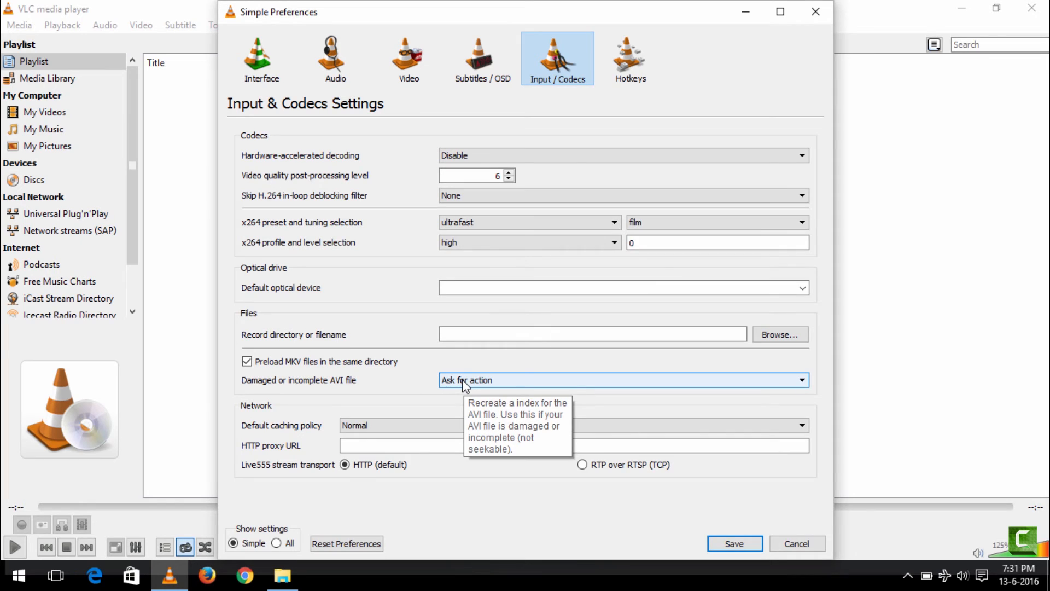
pyautogui.click(623, 381)
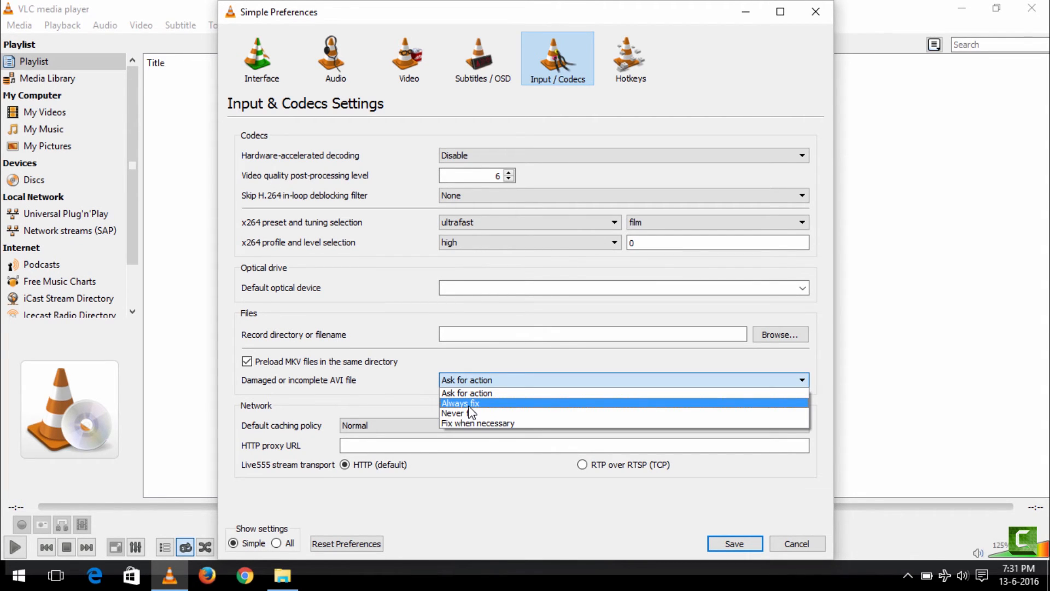
pyautogui.click(460, 403)
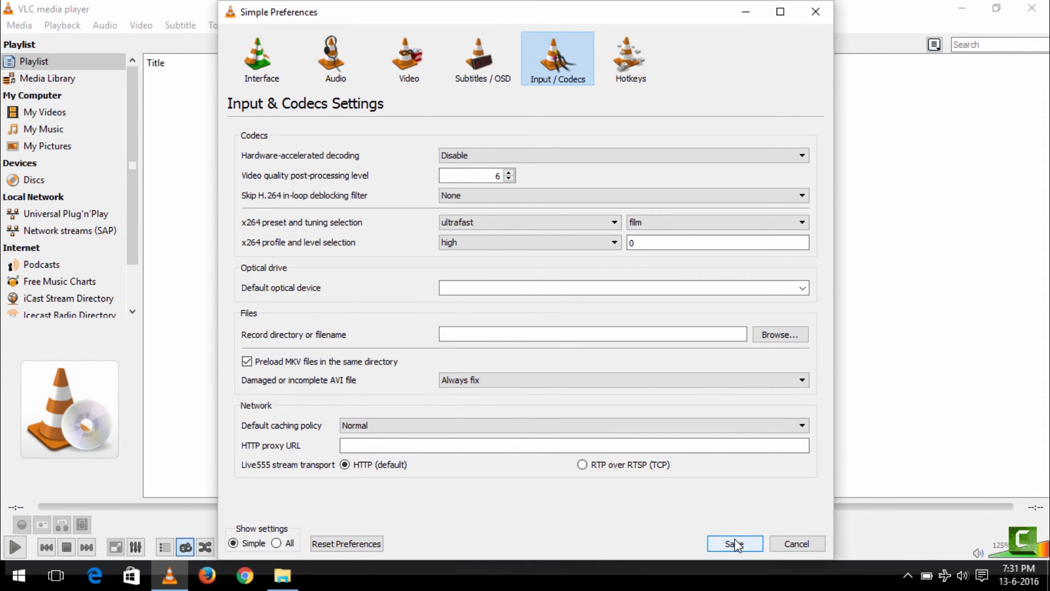
pyautogui.click(735, 542)
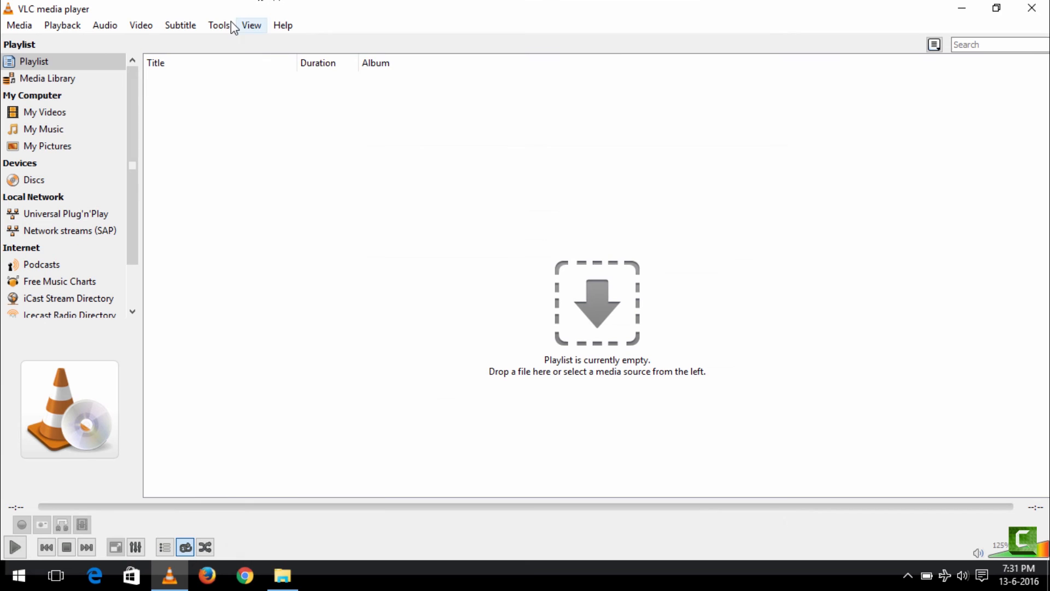
pyautogui.click(216, 24)
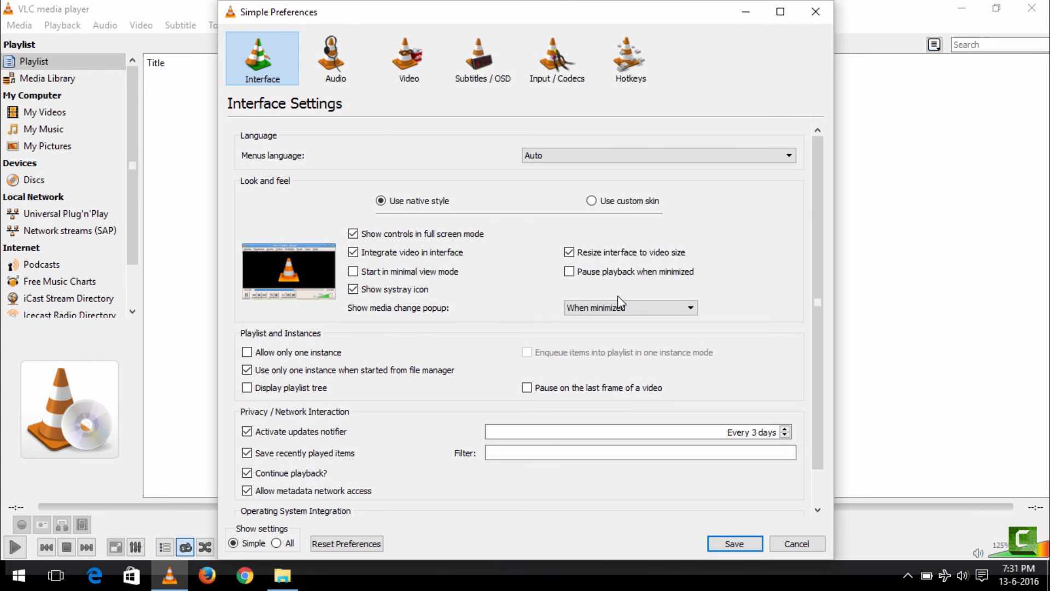
pyautogui.click(557, 51)
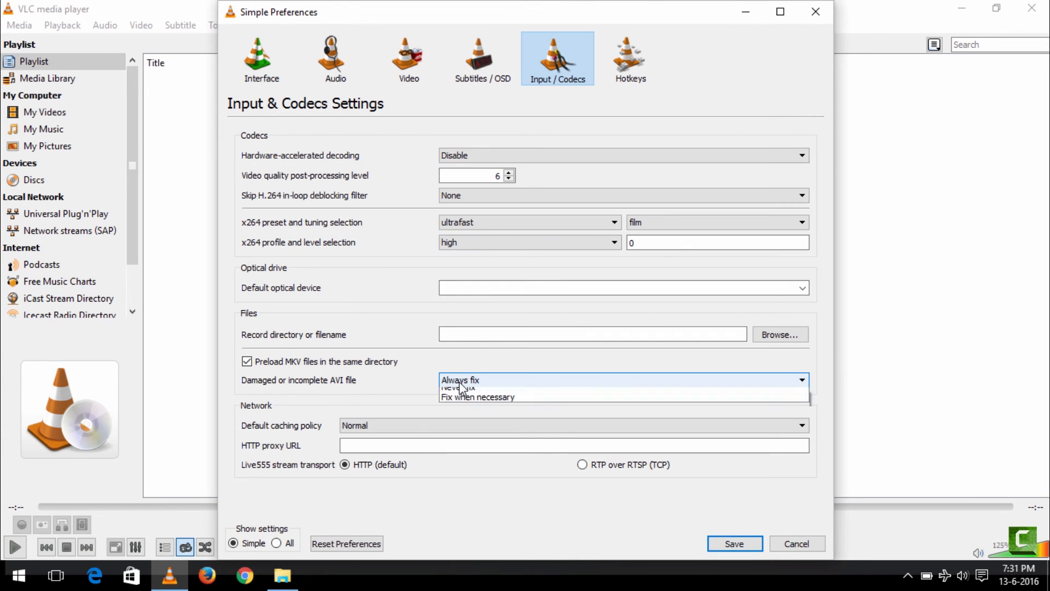
pyautogui.click(623, 380)
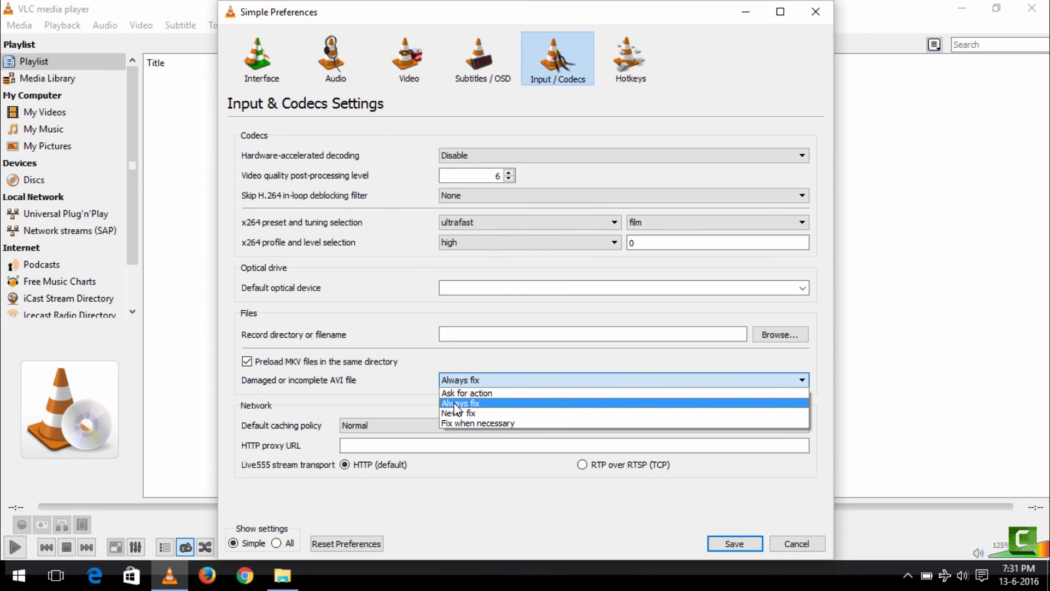
pyautogui.click(459, 402)
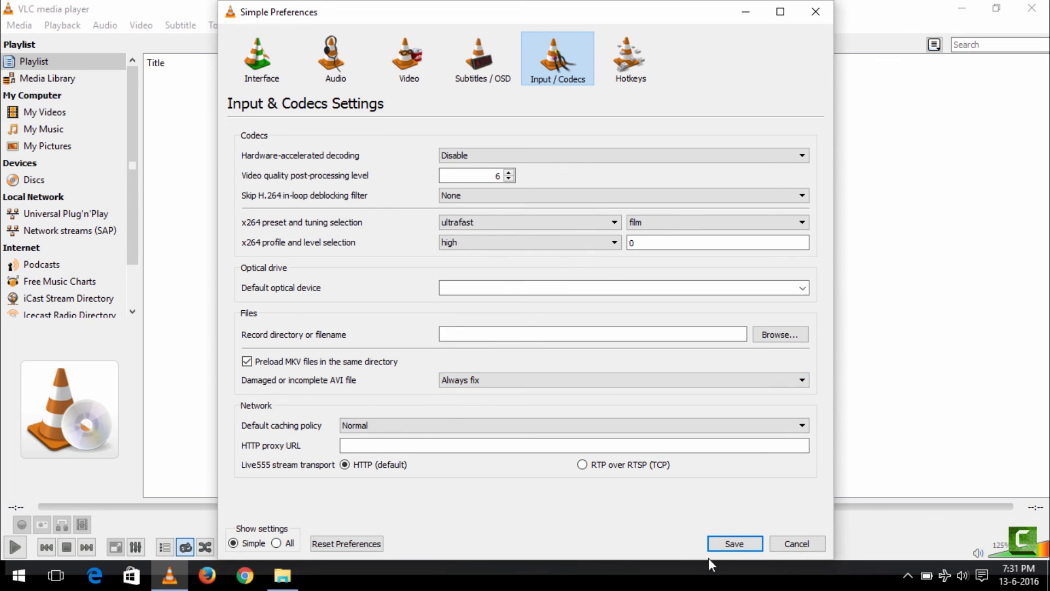
pyautogui.click(734, 543)
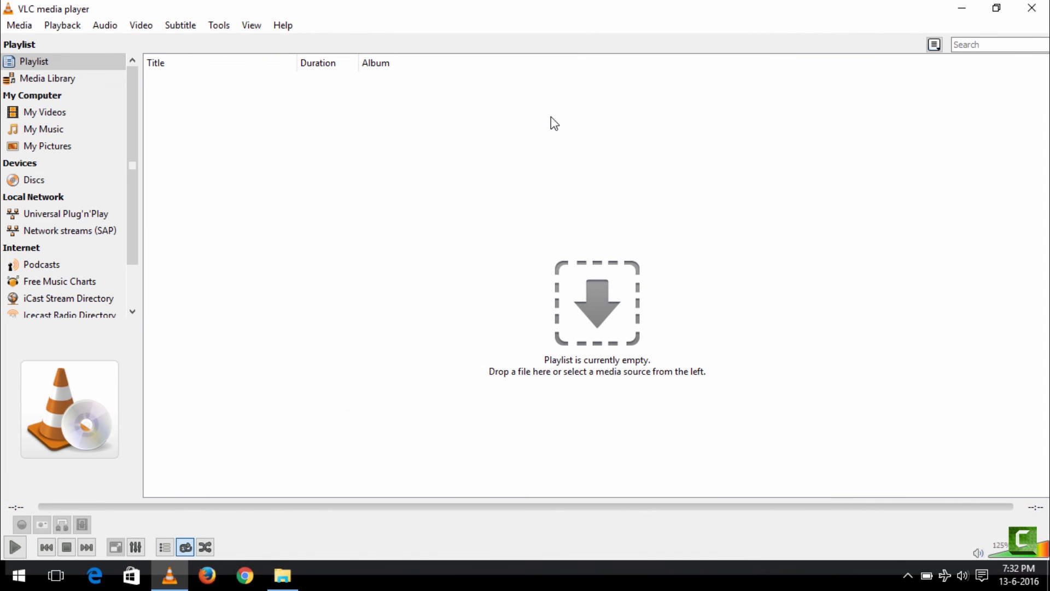